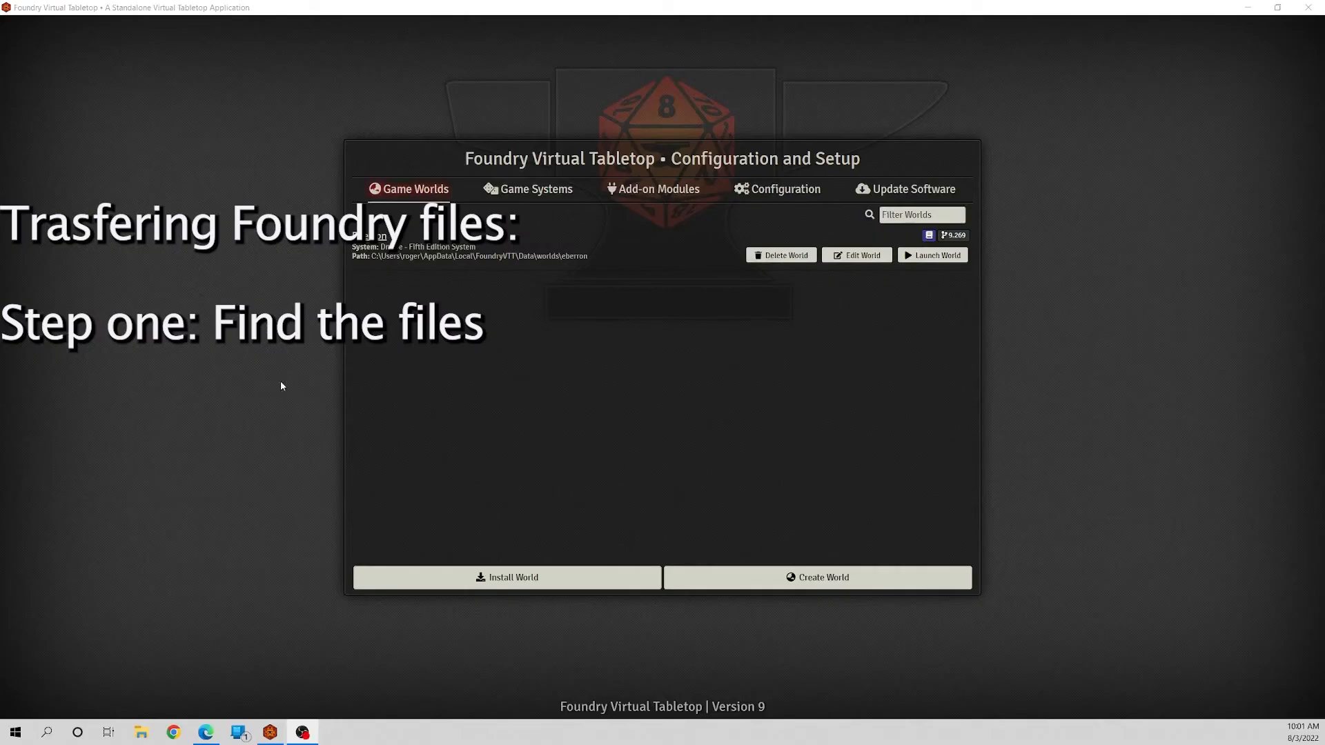
Select the User Data Path in Foundry's Configuration settings and open that folder in File Explorer
{"action": "left_click", "coordinate": [783, 188]}
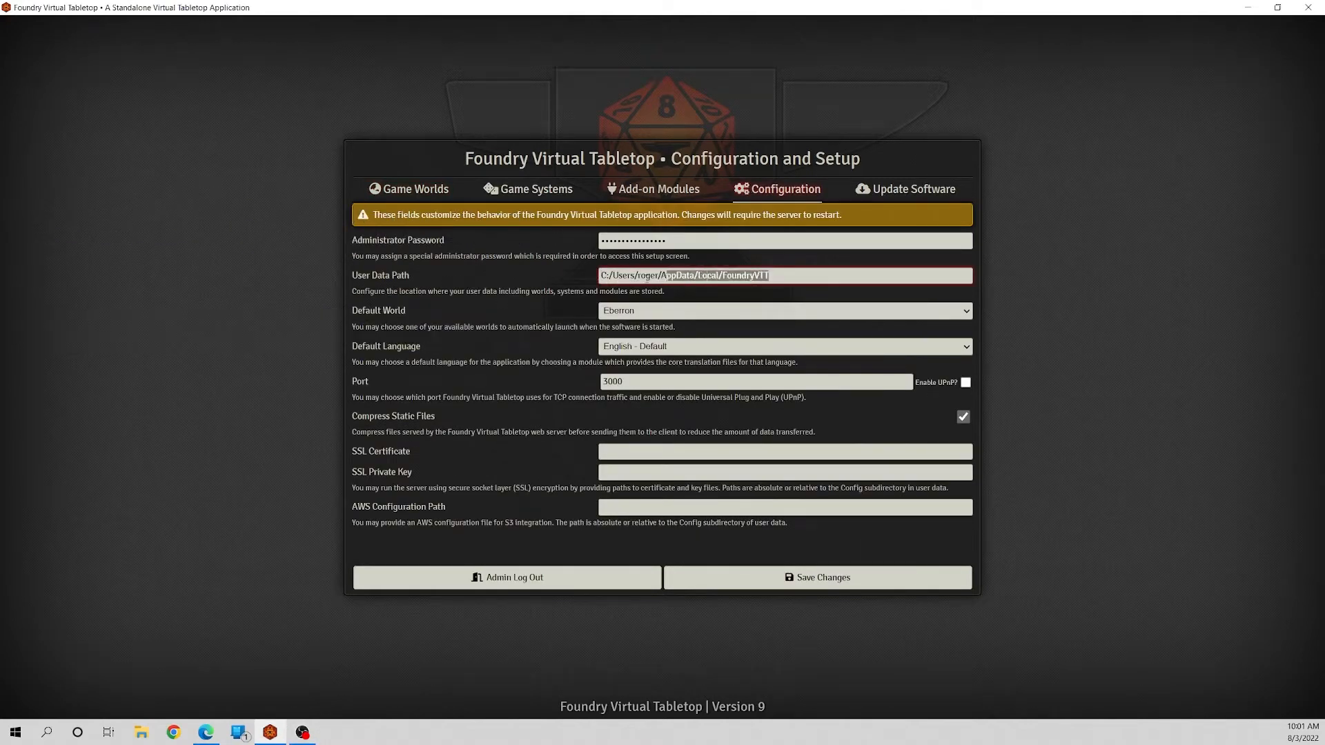
{"action": "triple_click", "coordinate": [685, 275]}
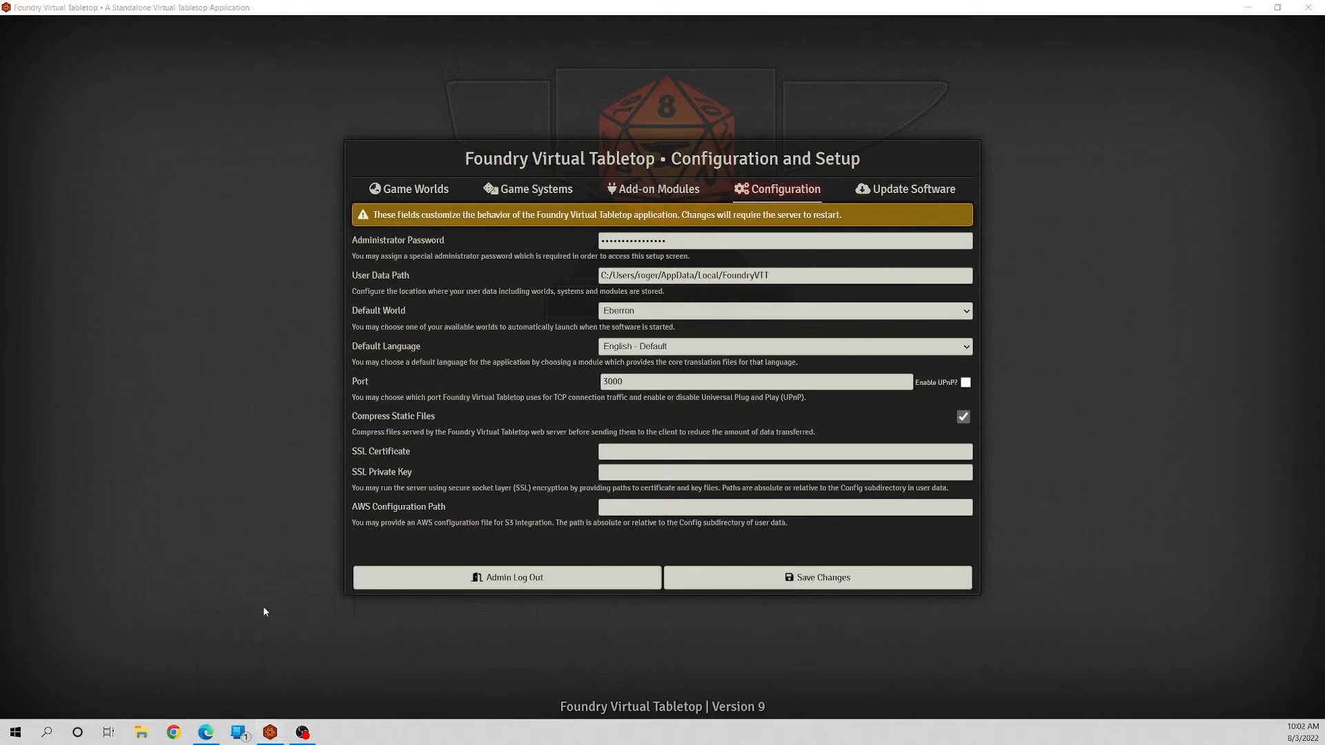
{"action": "left_click", "coordinate": [140, 732]}
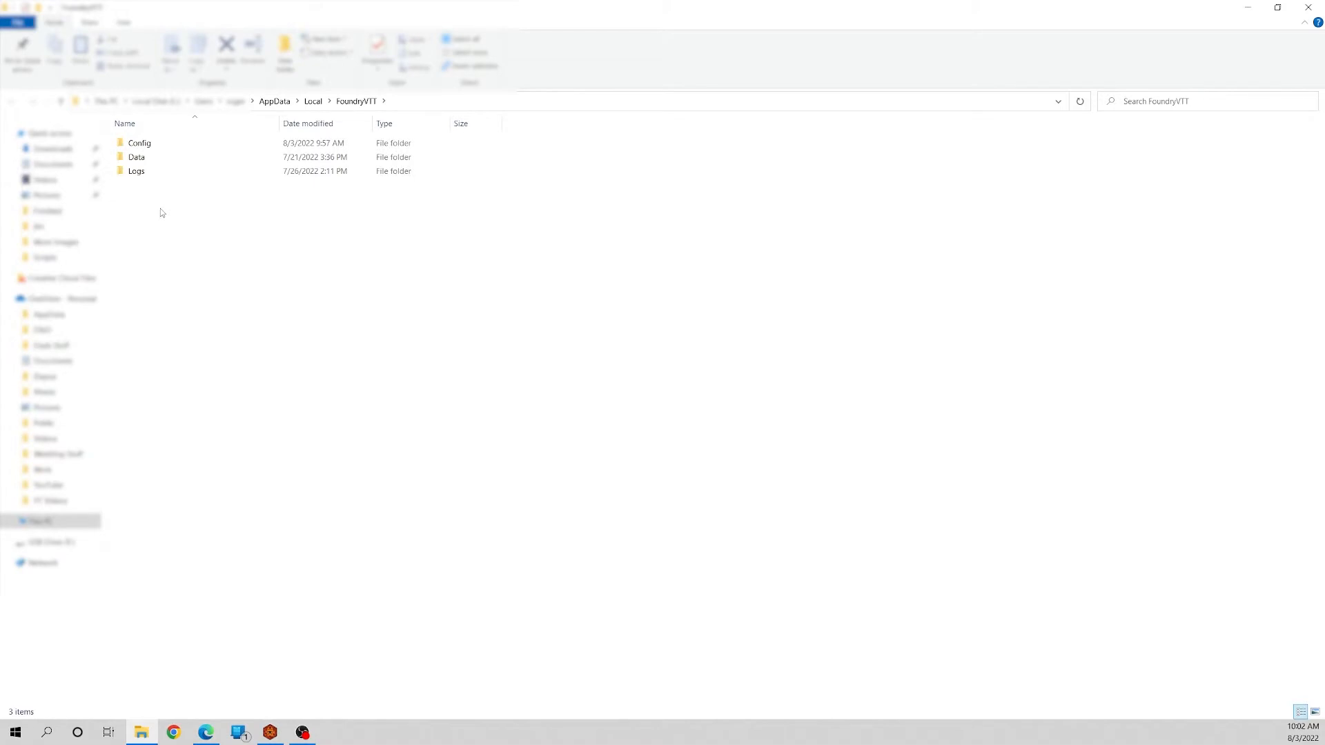
{"action": "mouse_move", "coordinate": [166, 233]}
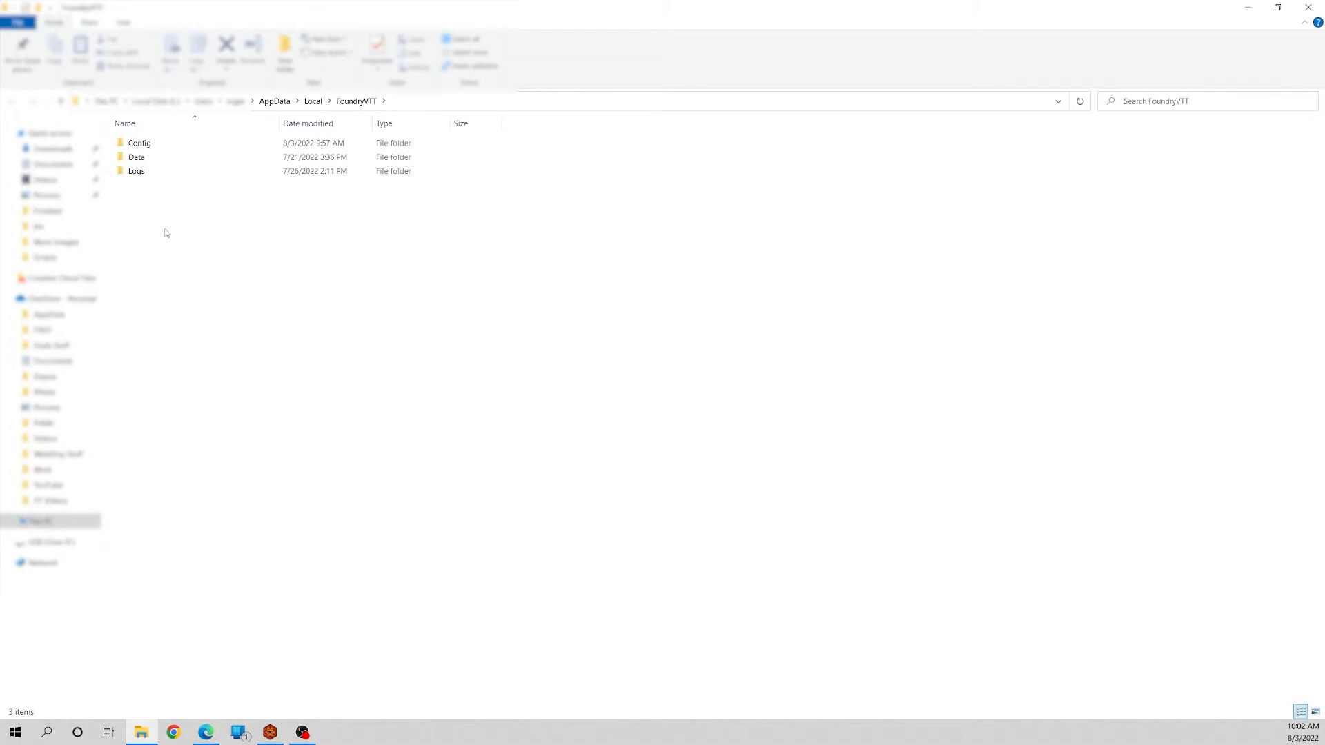
Select the Data folder inside AppData > Local > FoundryVTT
{"action": "left_click", "coordinate": [136, 158]}
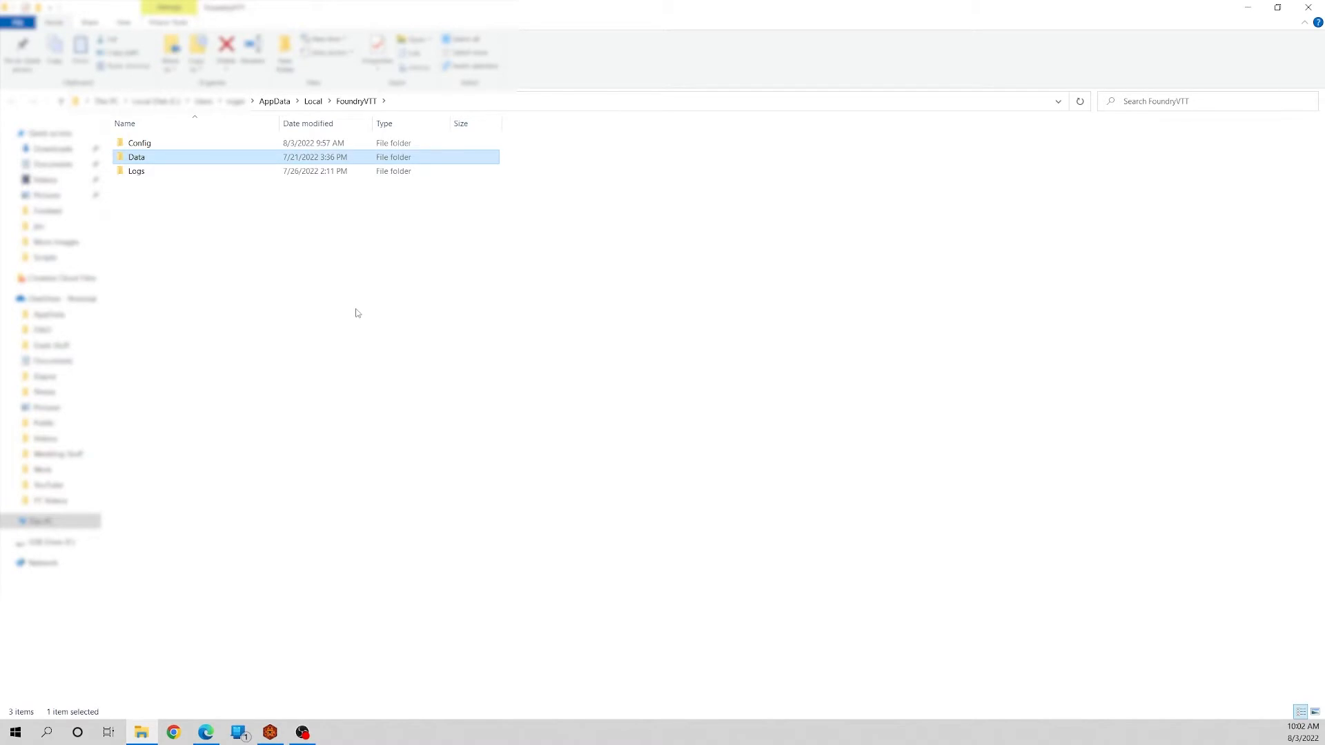
{"action": "mouse_move", "coordinate": [255, 165]}
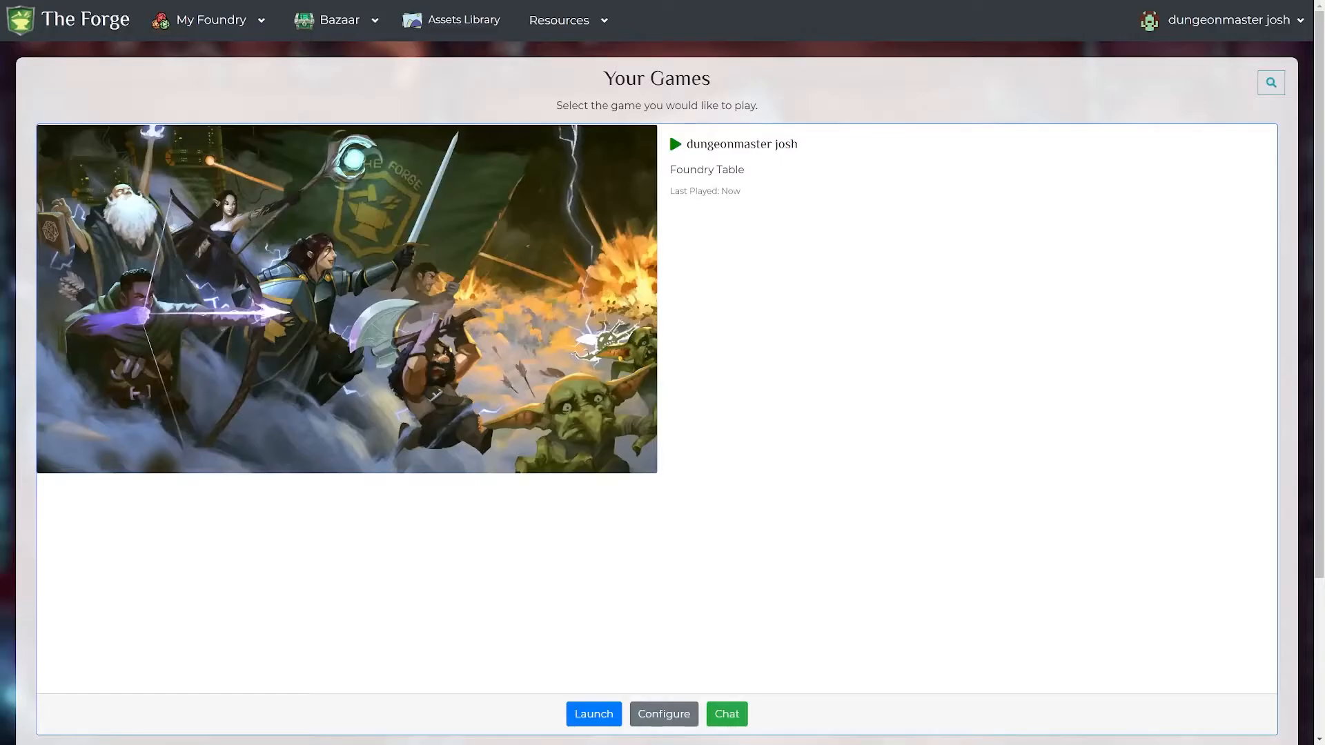
Go to Games Configuration for the dungeonmaster josh server from the My Foundry menu
{"action": "left_click", "coordinate": [210, 19]}
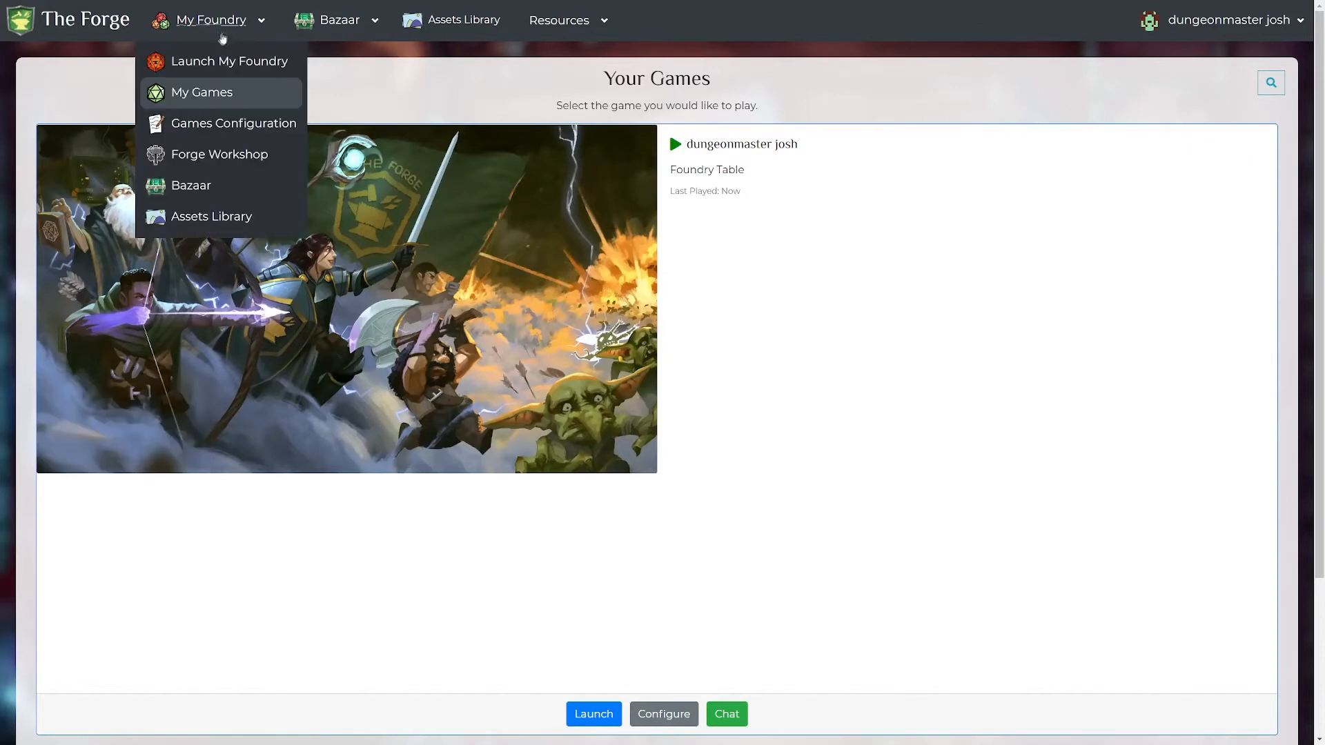
{"action": "mouse_move", "coordinate": [233, 123]}
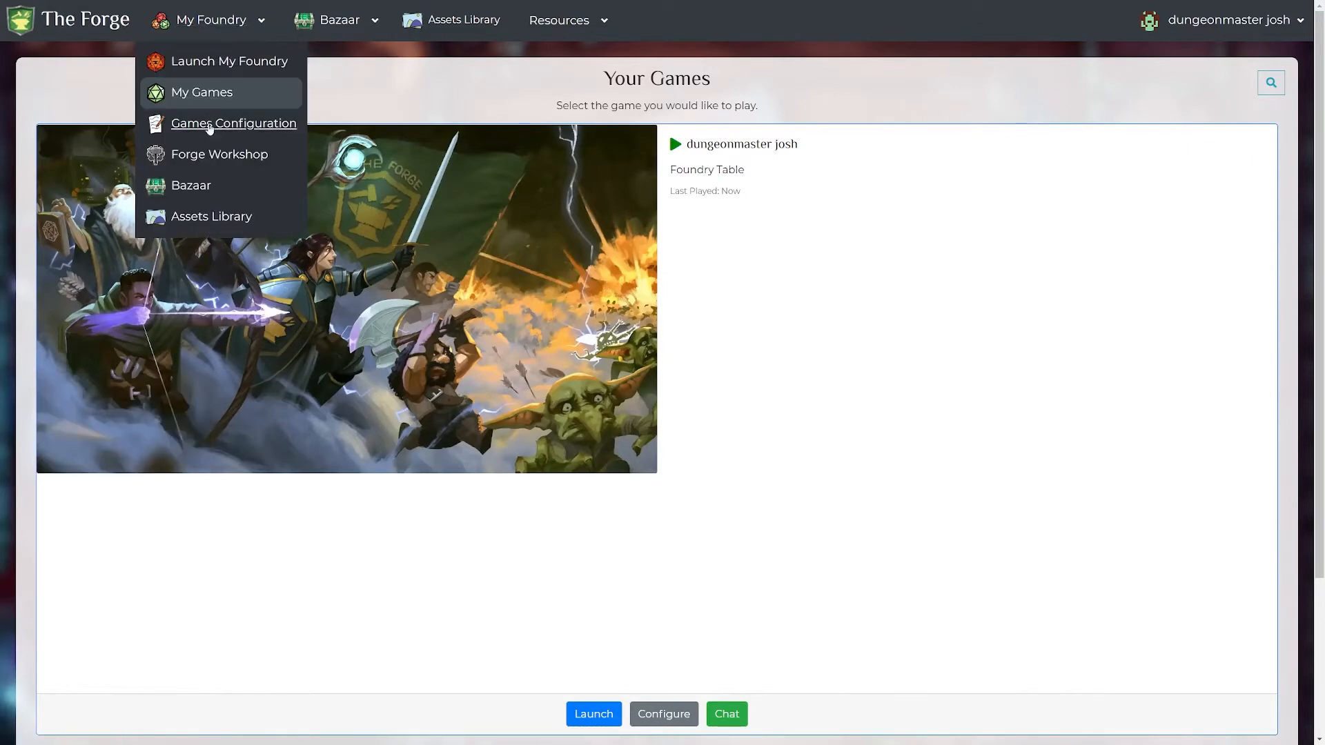
{"action": "left_click", "coordinate": [233, 124]}
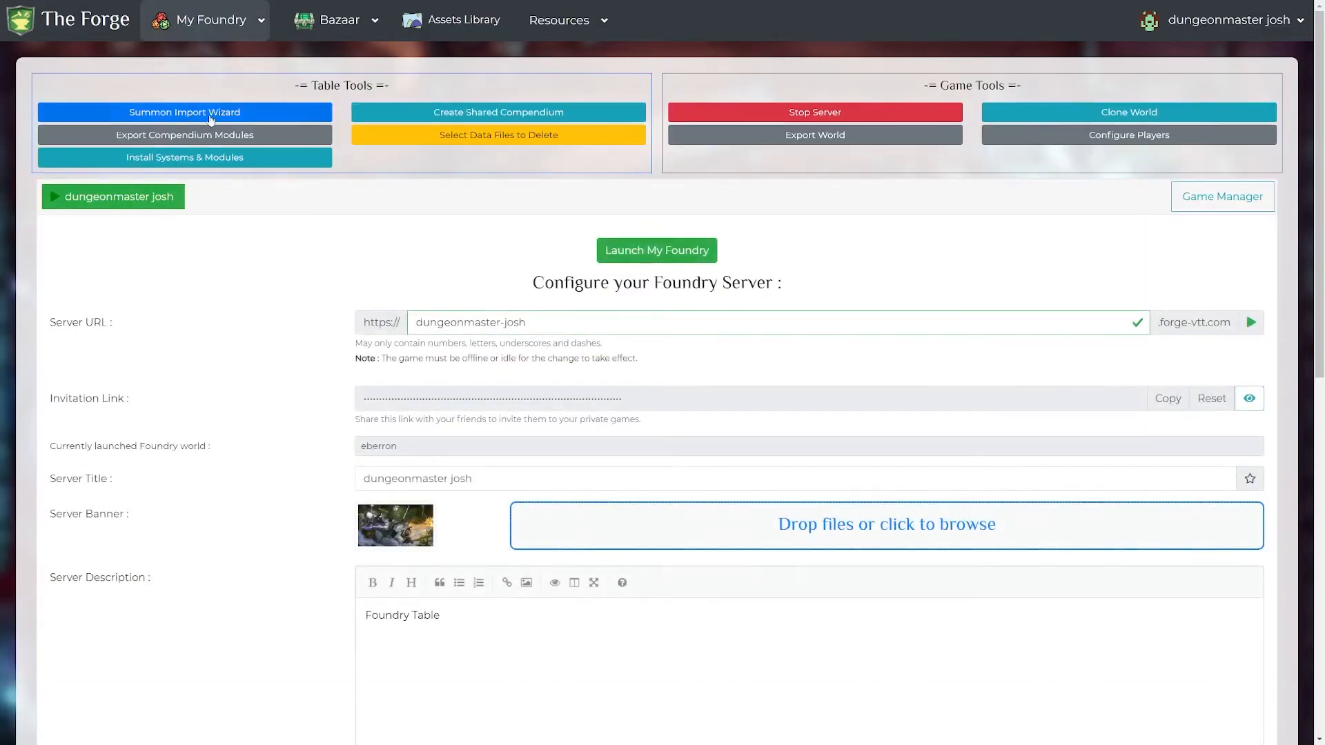
Upload C:/Users/roger/AppData/Local/FoundryVTT as a local folder in the Import Wizard and analyze its 4262 files
{"action": "left_click", "coordinate": [185, 112]}
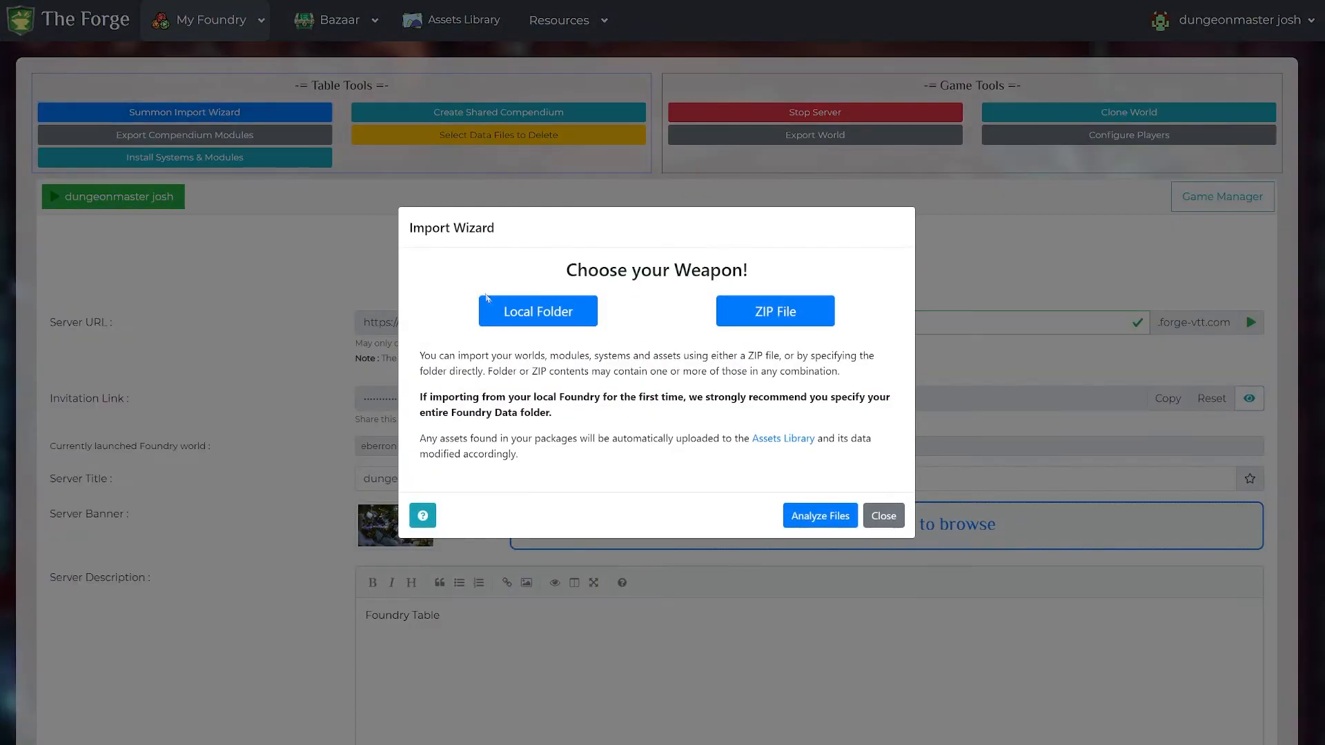
{"action": "left_click", "coordinate": [537, 310]}
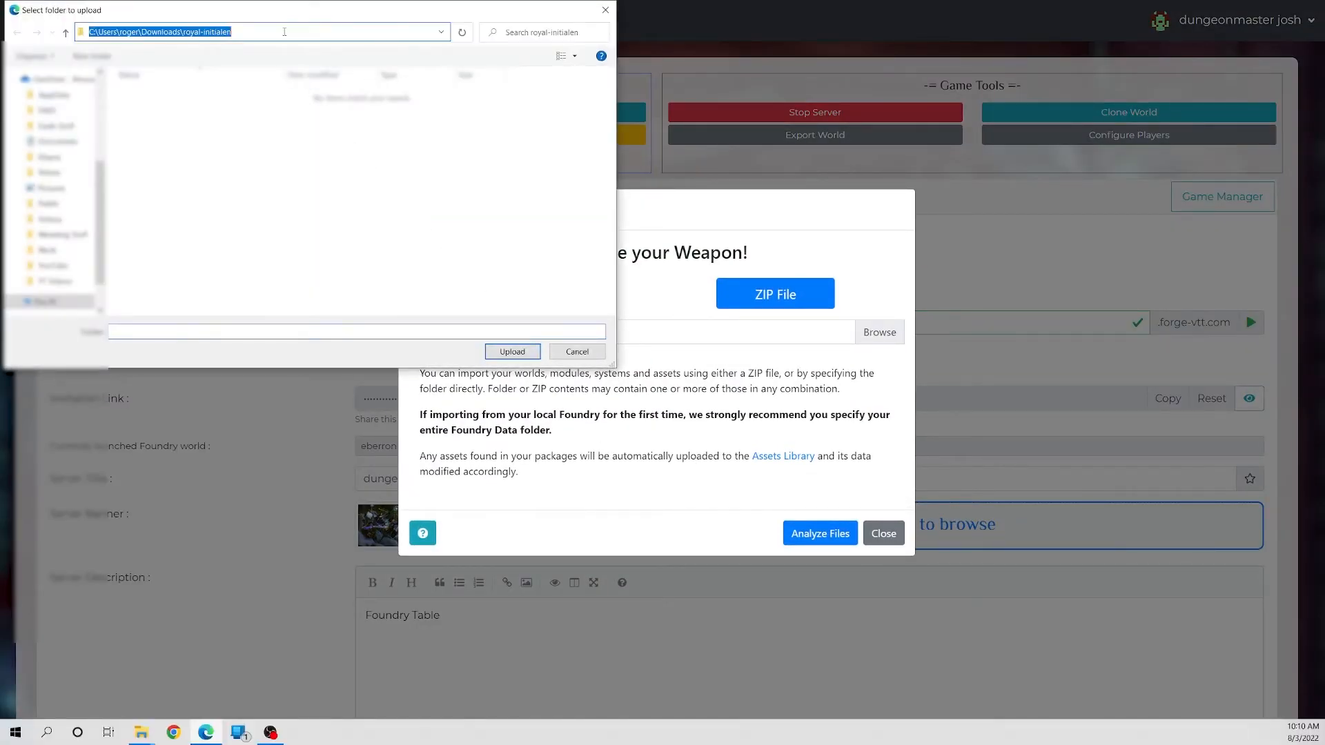
{"action": "type", "text": "C:/Users/roger/AppData/Local/FoundryVTT"}
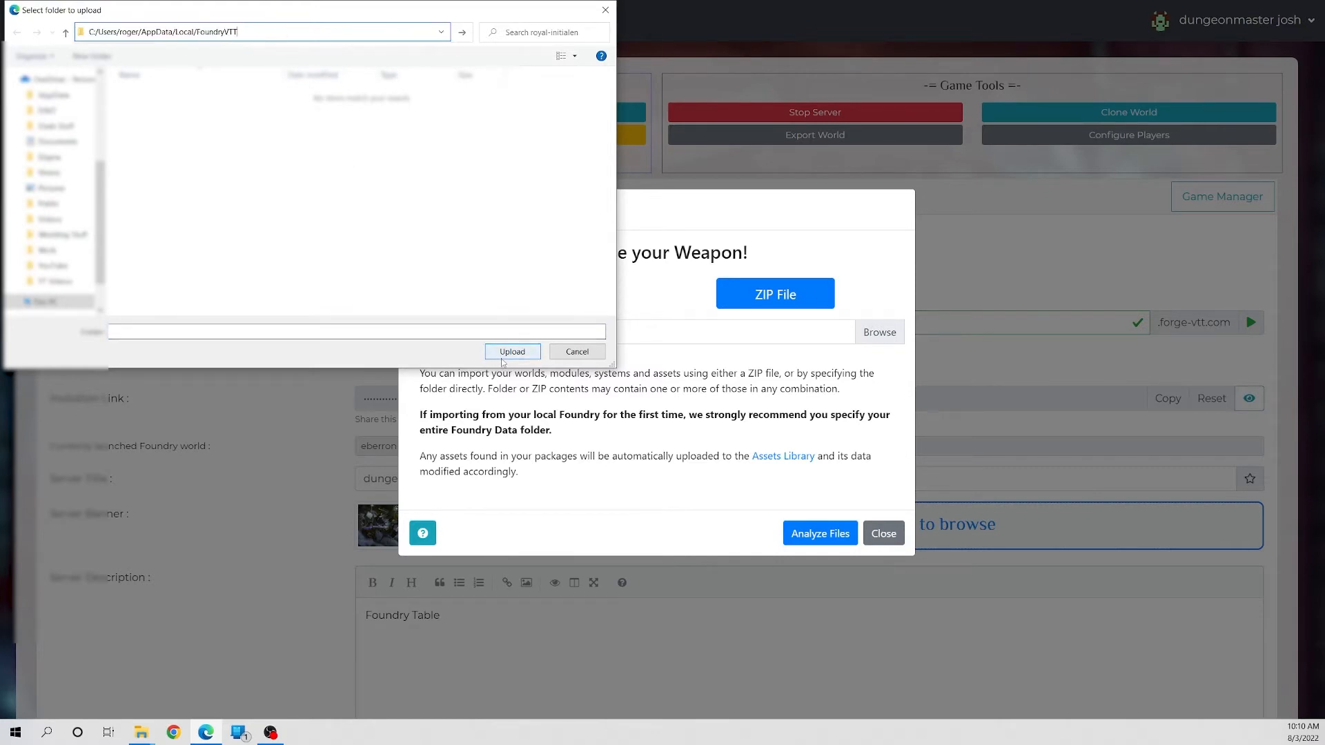
{"action": "left_click", "coordinate": [512, 351]}
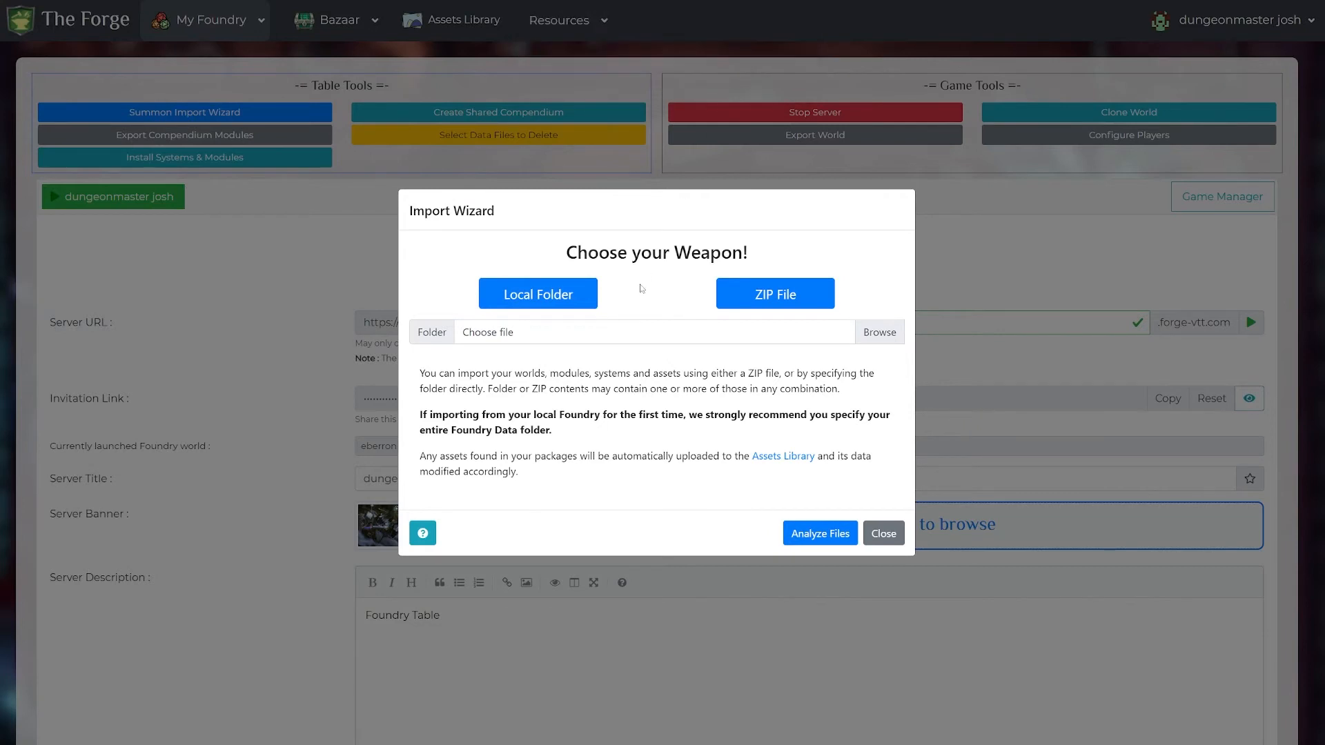
{"action": "left_click", "coordinate": [878, 332]}
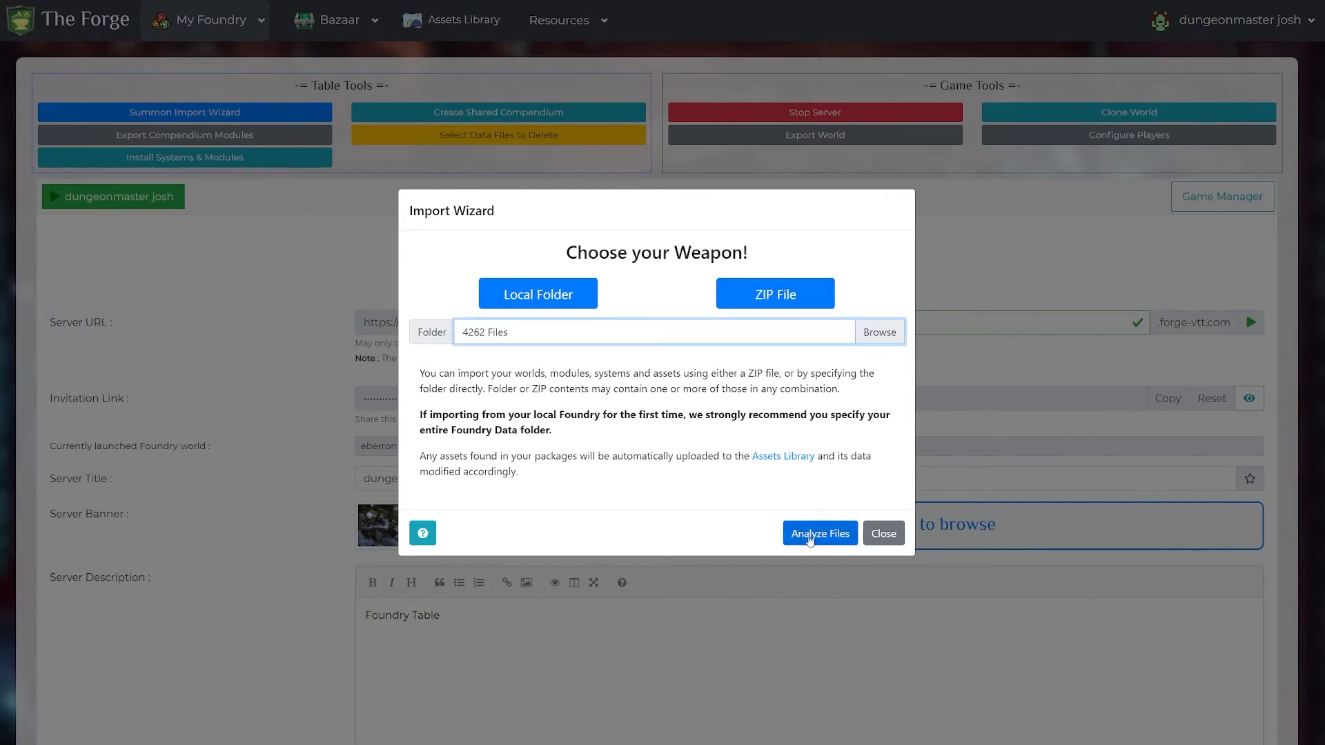
{"action": "left_click", "coordinate": [817, 534]}
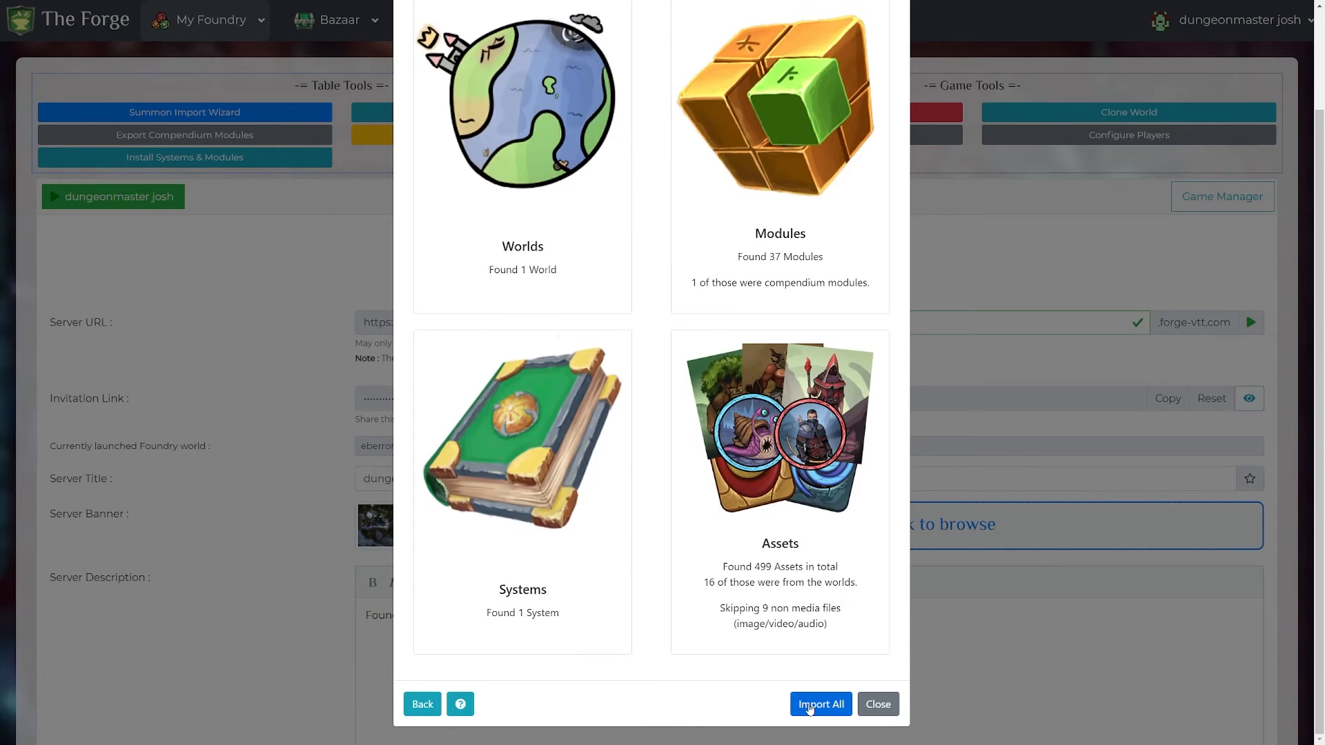
Import All: 1 world, 37 modules, 1 system and 499 assets
{"action": "left_click", "coordinate": [819, 704]}
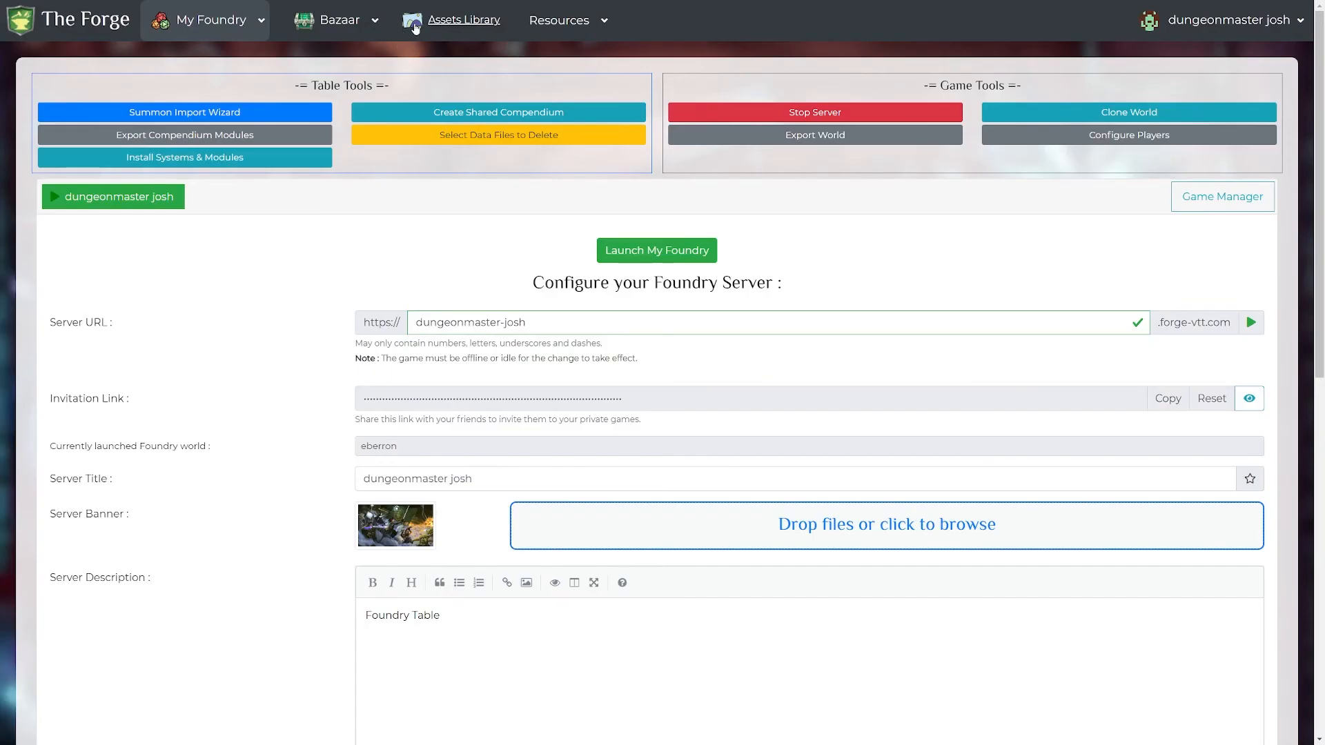
Show the Assets Library listing avatars, Maps, modules and worlds folders
{"action": "left_click", "coordinate": [463, 19]}
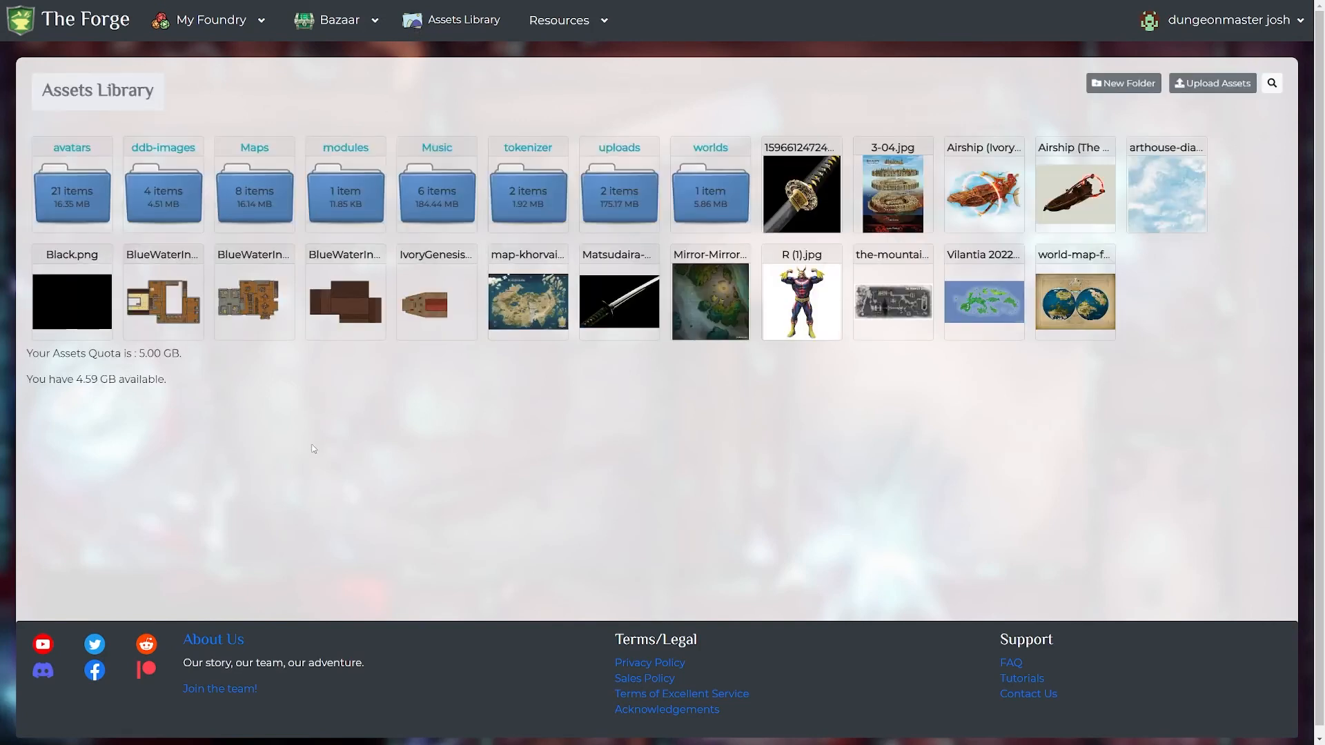
{"action": "mouse_move", "coordinate": [486, 422]}
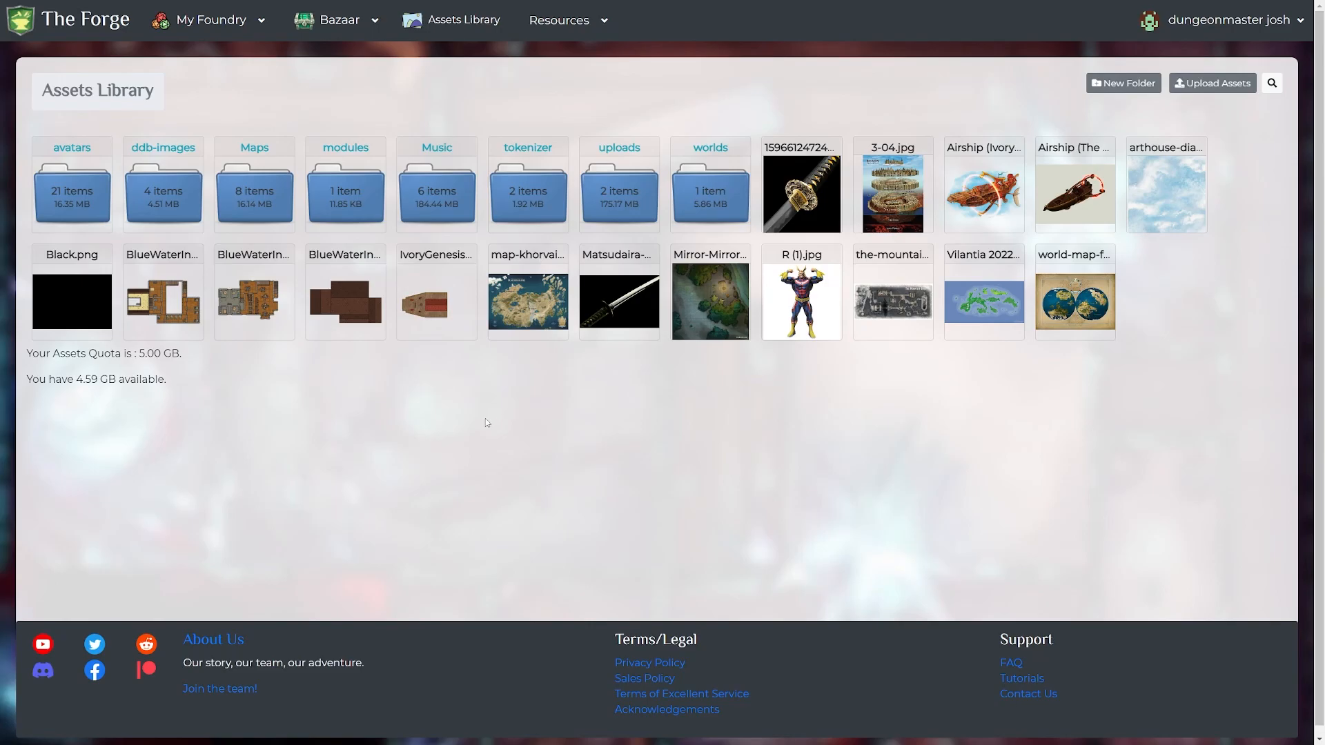